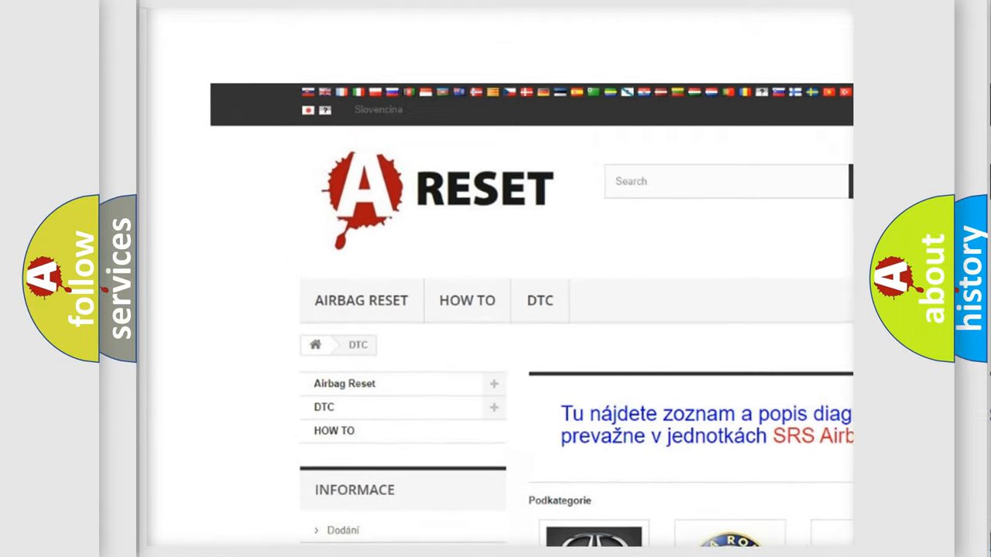
{"action": "scroll", "scroll_direction": "down", "scroll_amount": 3}
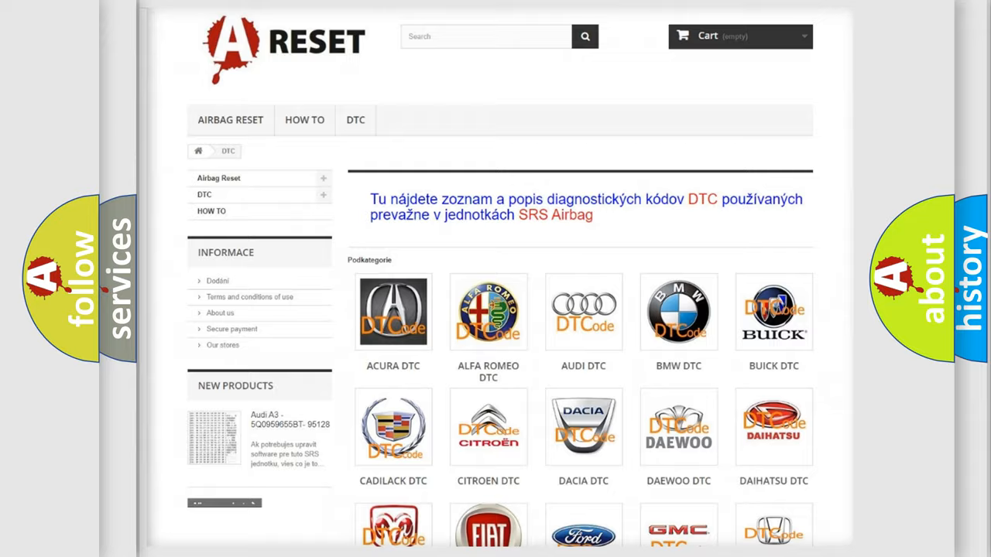
{"action": "scroll", "scroll_direction": "down", "scroll_amount": 3}
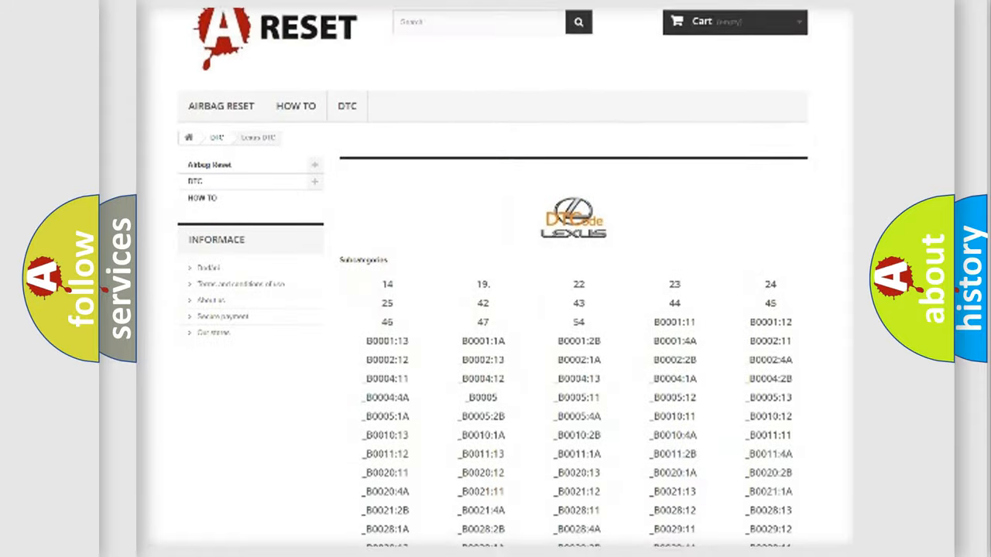
{"action": "scroll", "scroll_direction": "down", "scroll_amount": 3}
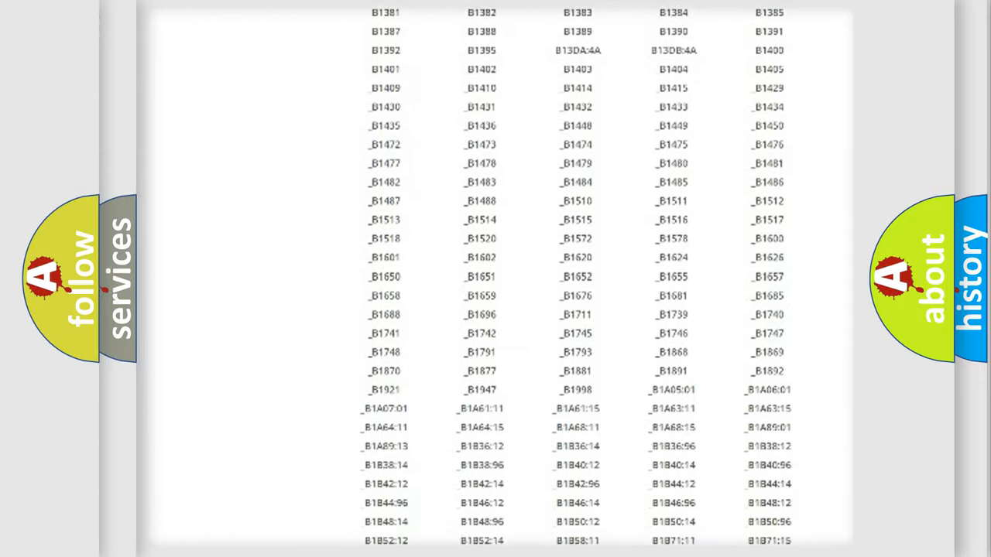